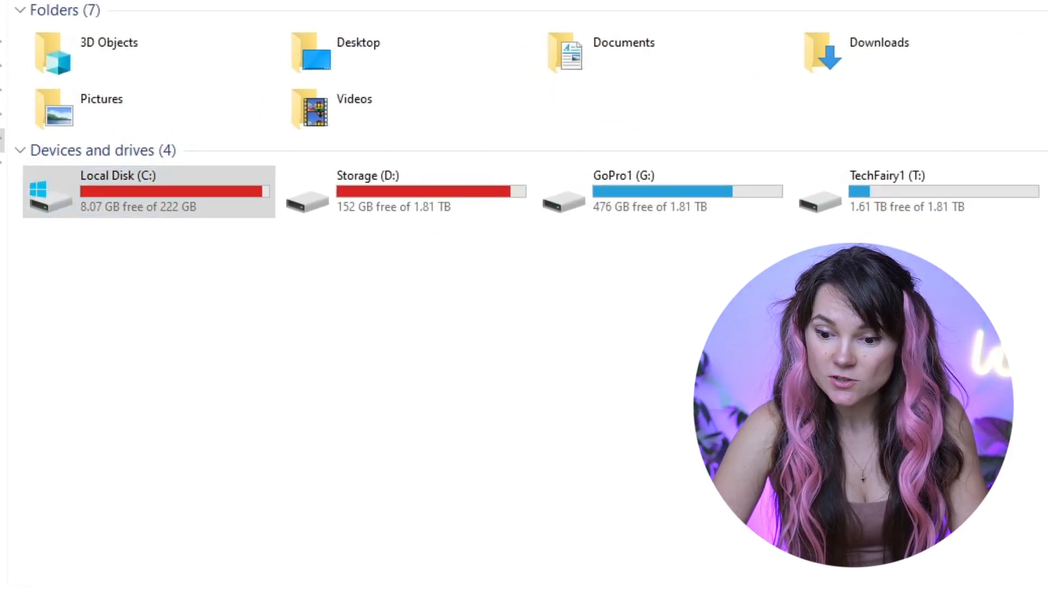
Select the Storage (D:) drive, list the root and media, then start listing media/anna.
click(423, 196)
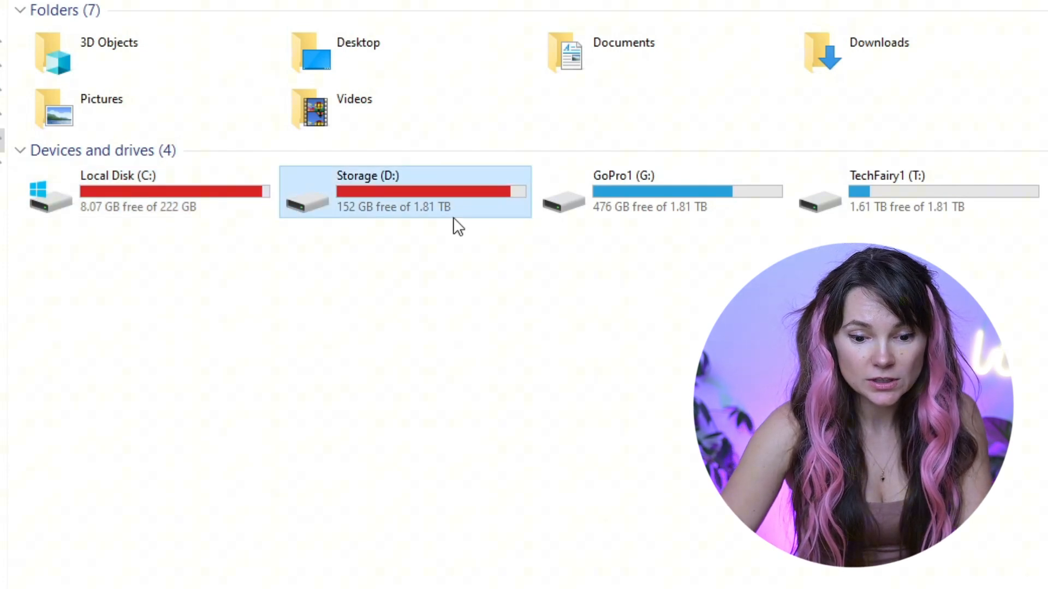
click(902, 205)
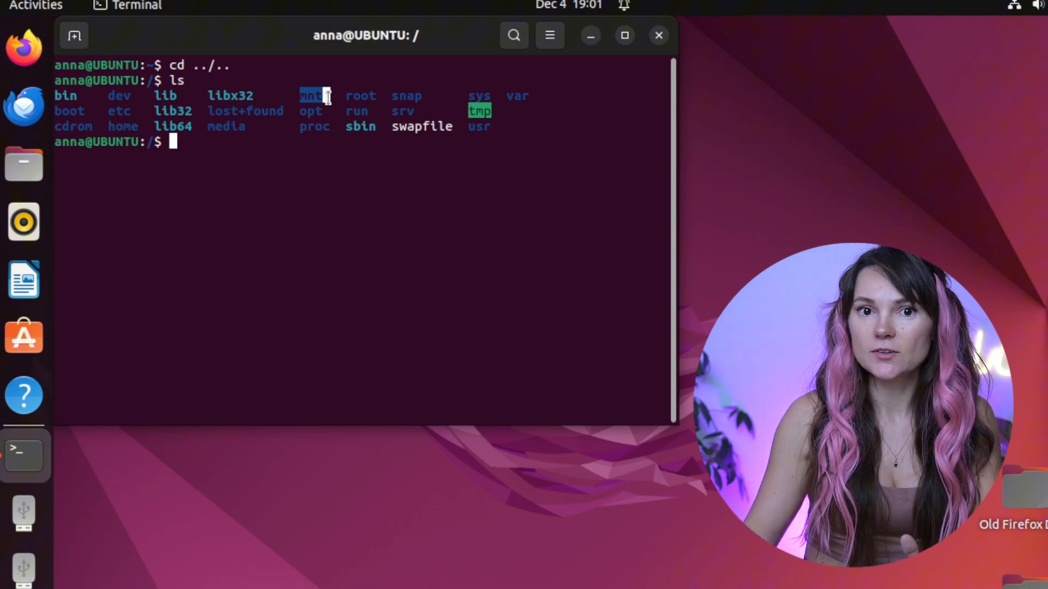
text(ls media)
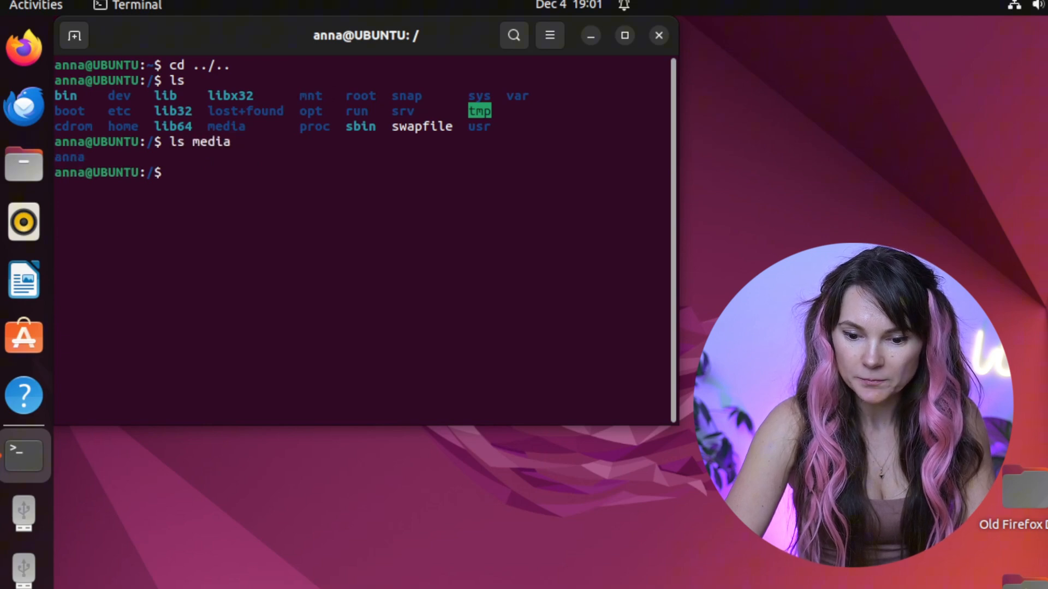
text(ls media/)
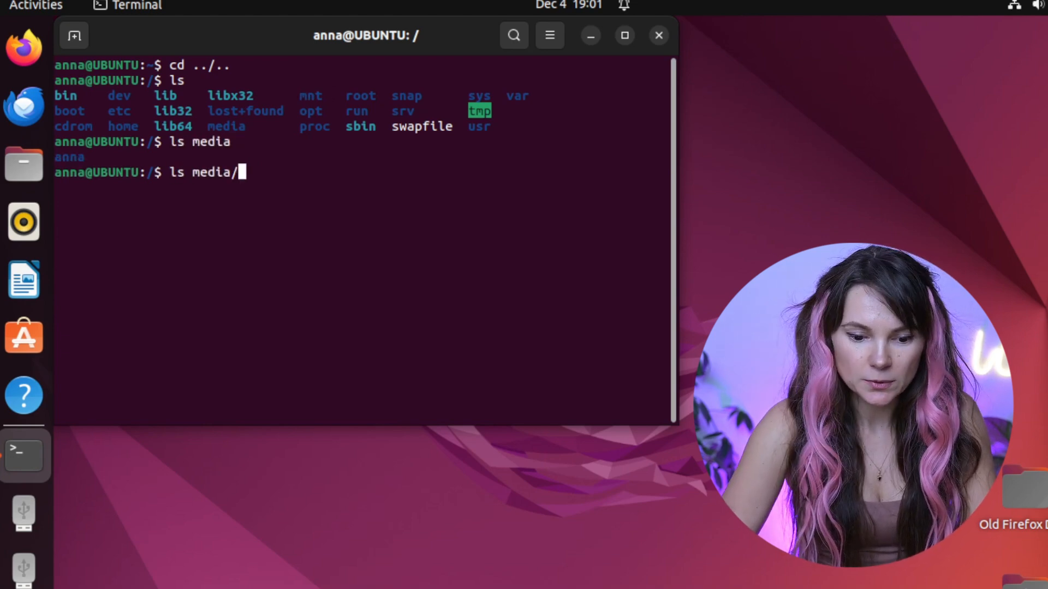
text(anna)
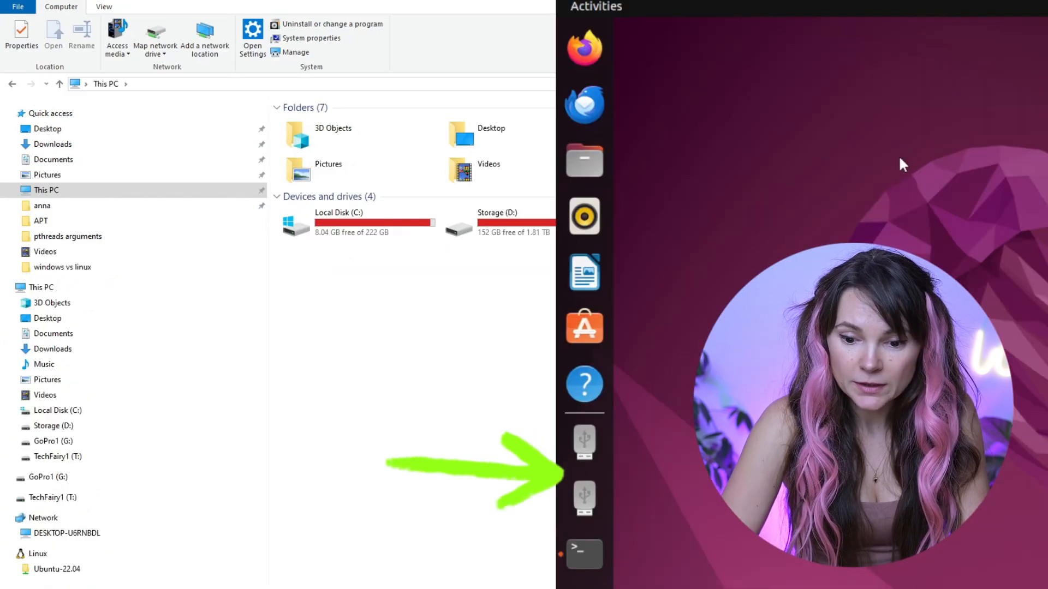
mouse_move(693, 125)
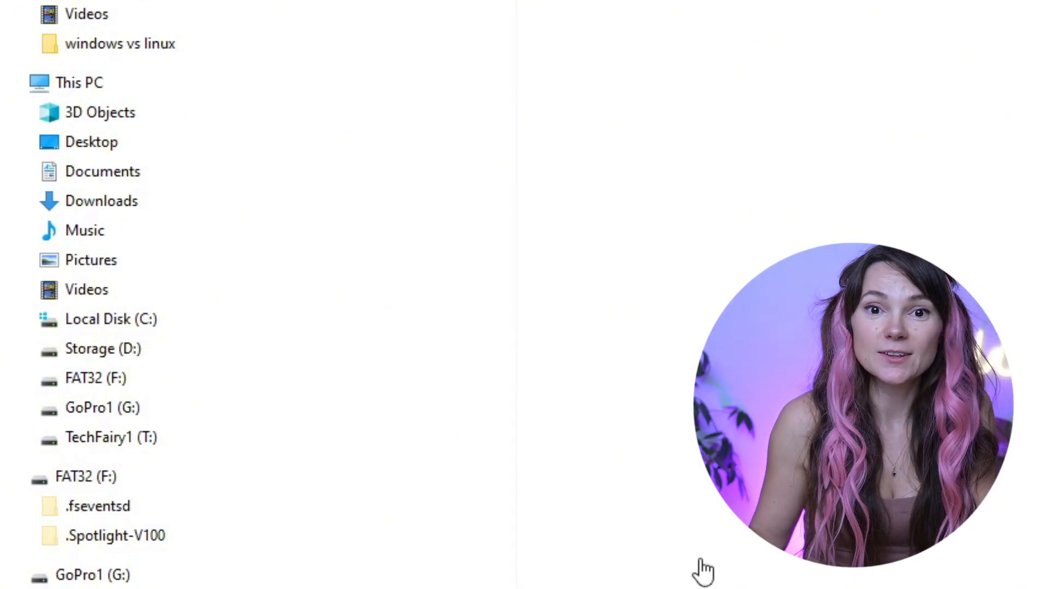
mouse_move(751, 28)
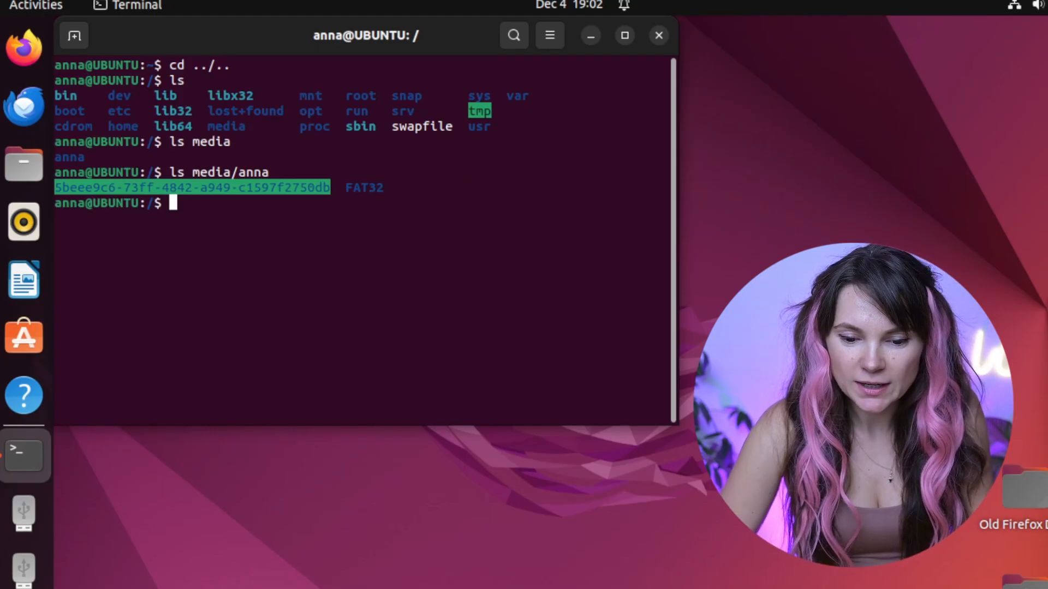
List media/anna and home/anna, showing the drive entry and Desktop, Documents, Downloads folders.
text(ls home/anna)
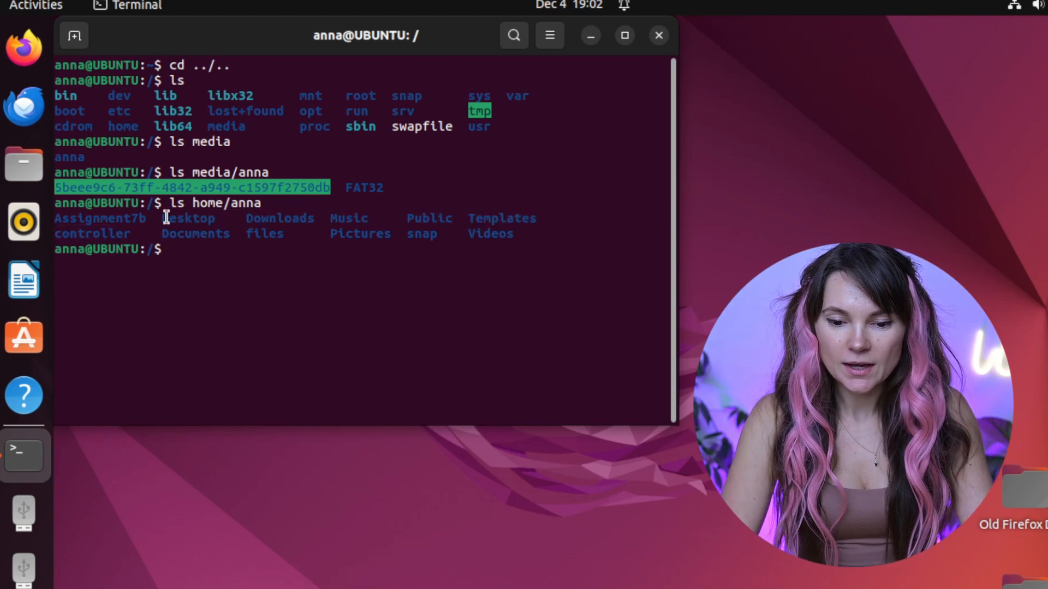
double_click(279, 218)
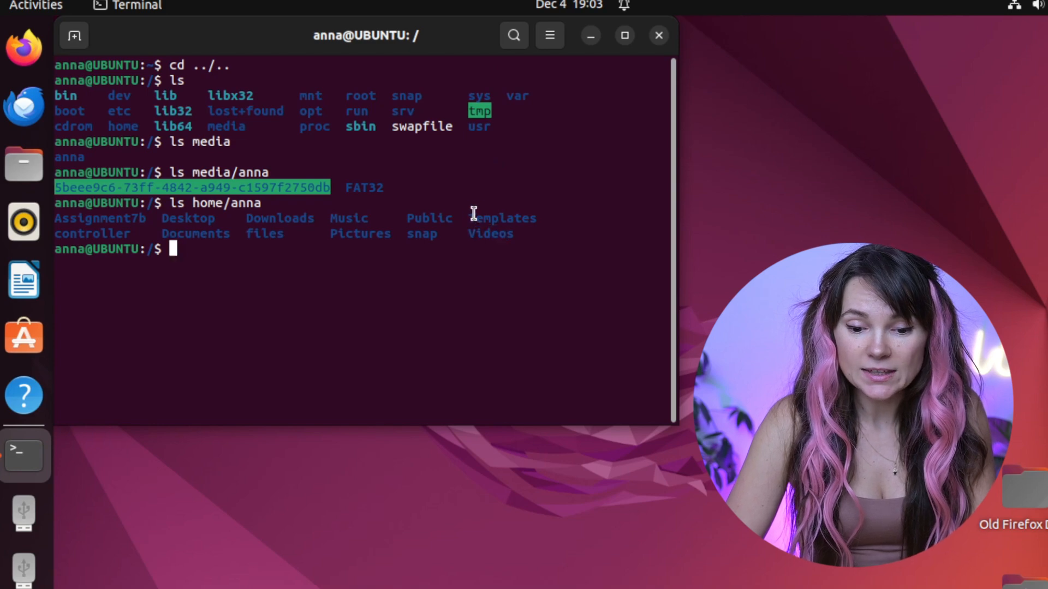
mouse_move(513, 212)
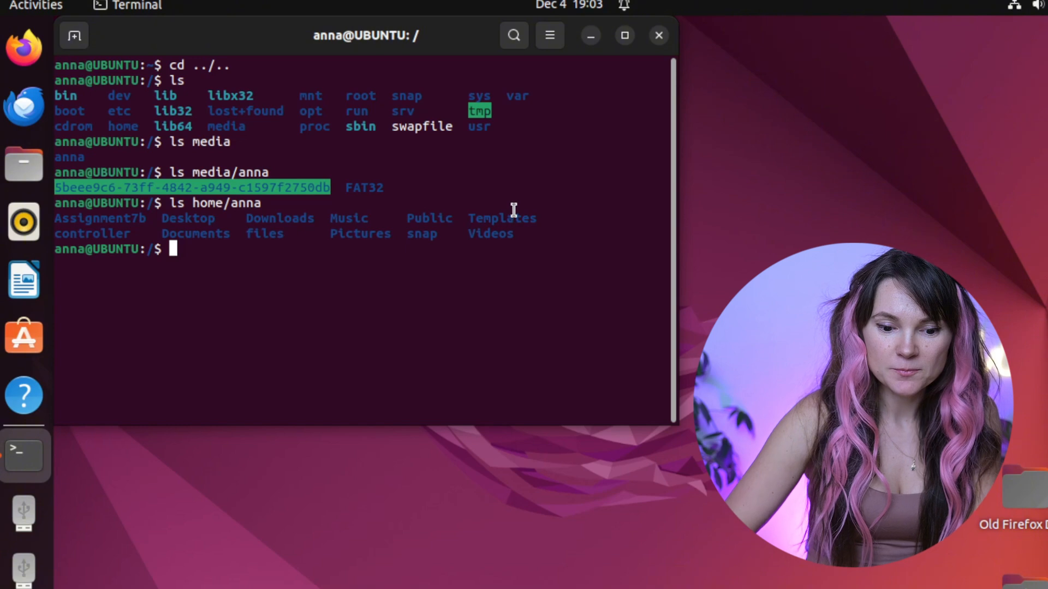
text(ls home/anna)
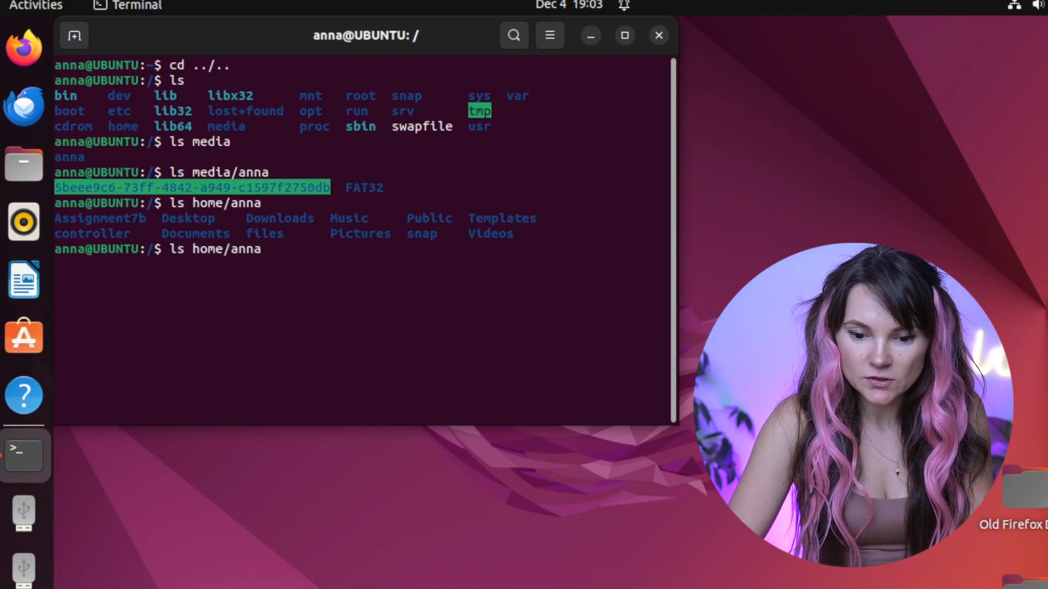
text(/)
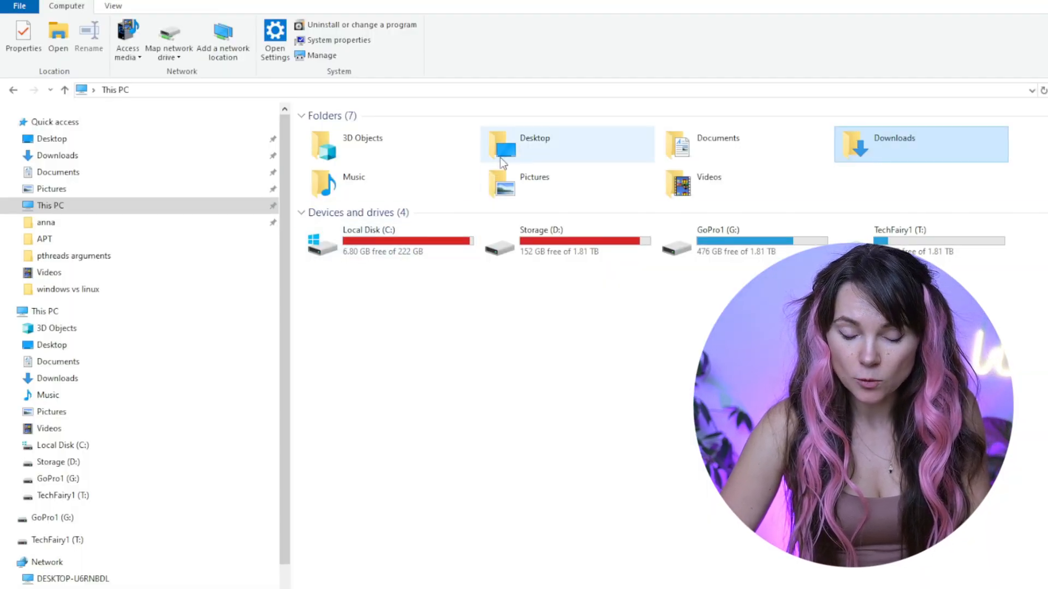
Open Desktop and read a PNG image's Location in its Properties, then close them.
click(512, 152)
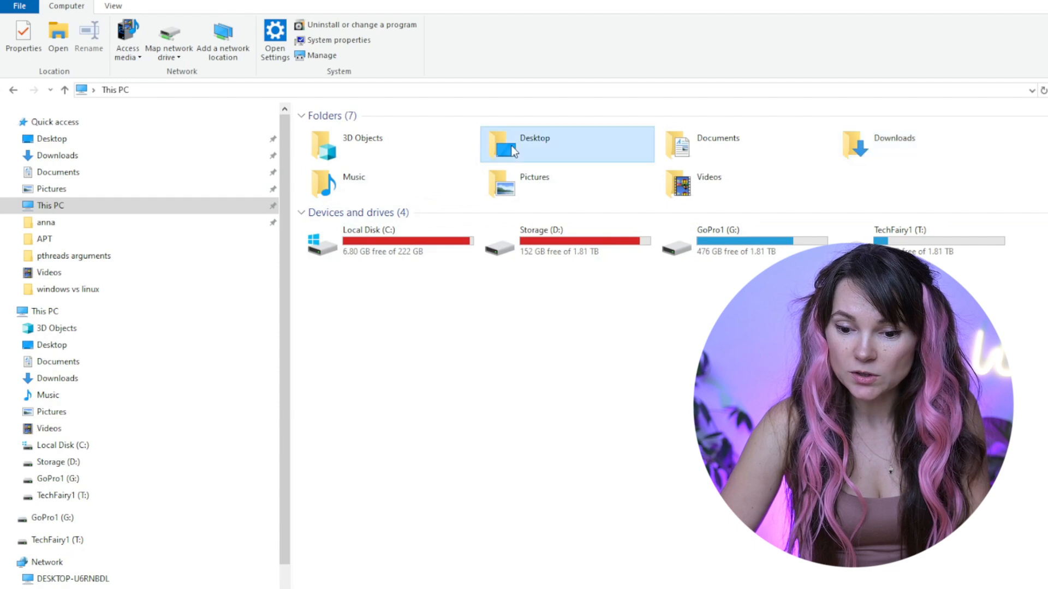
double_click(510, 145)
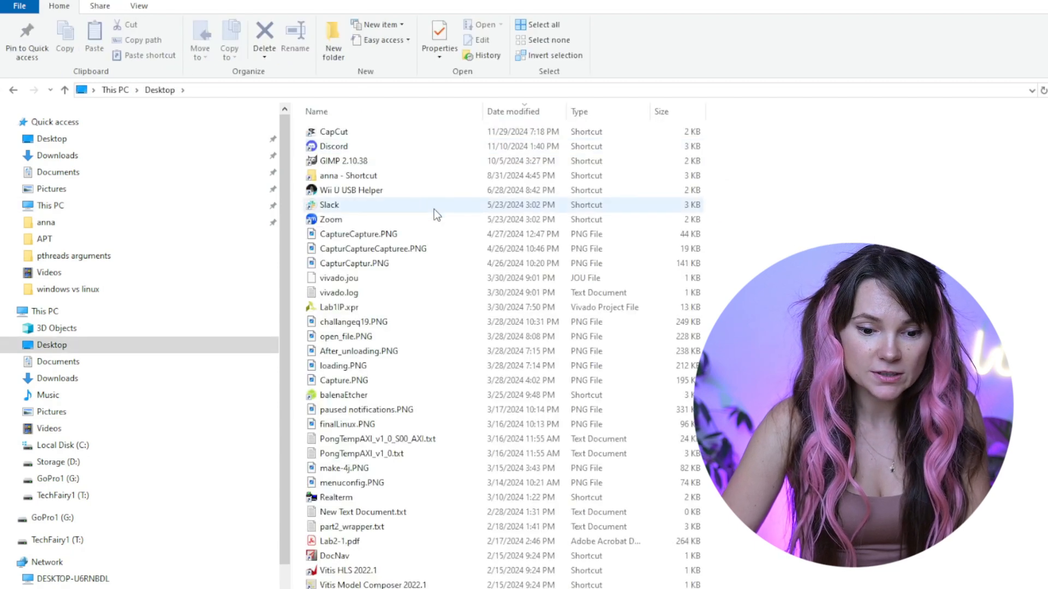
click(439, 33)
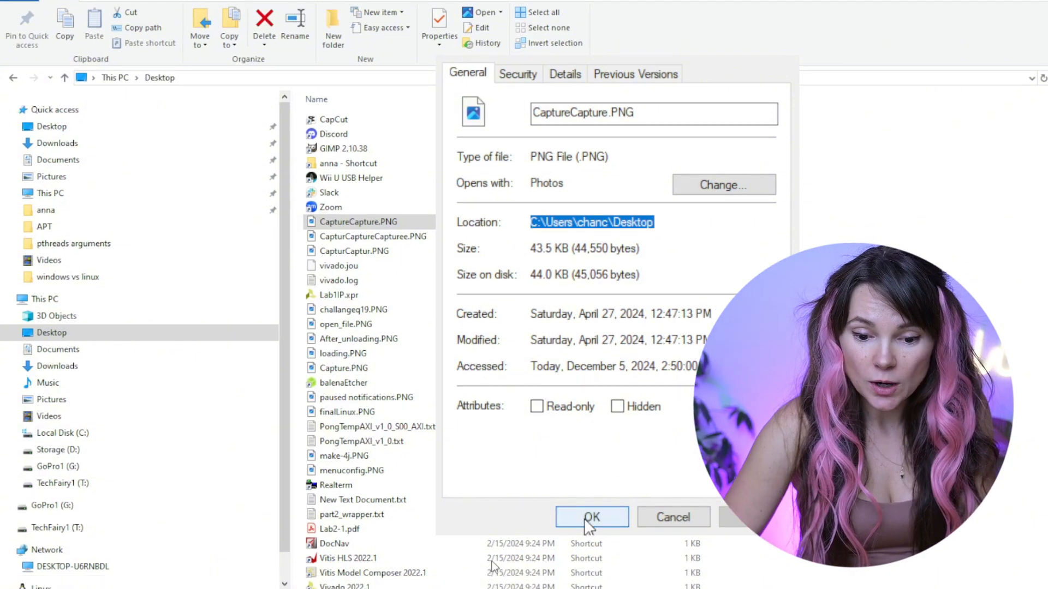
click(591, 517)
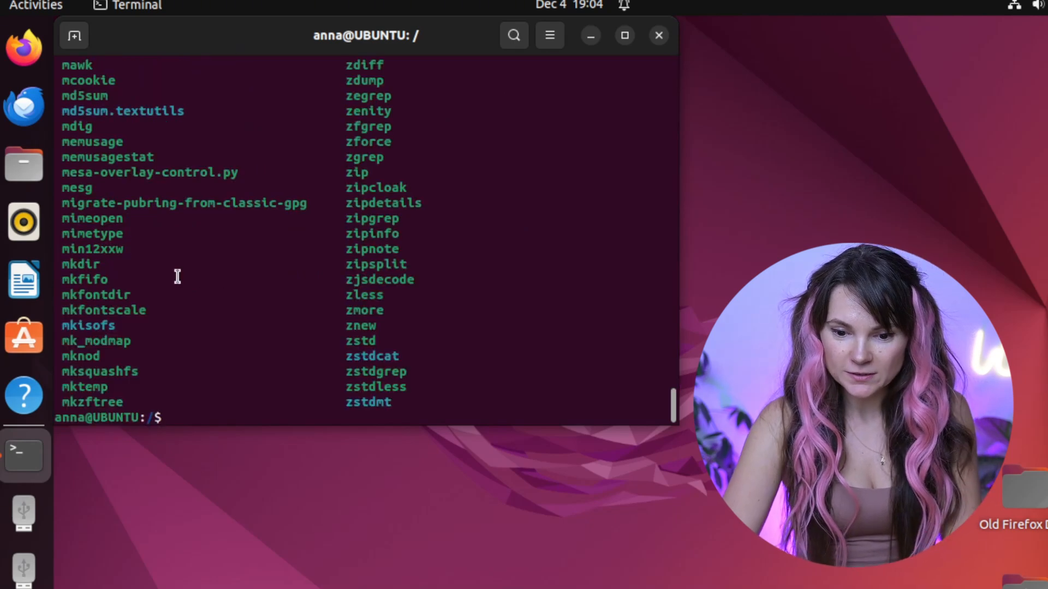
scroll(up, 3)
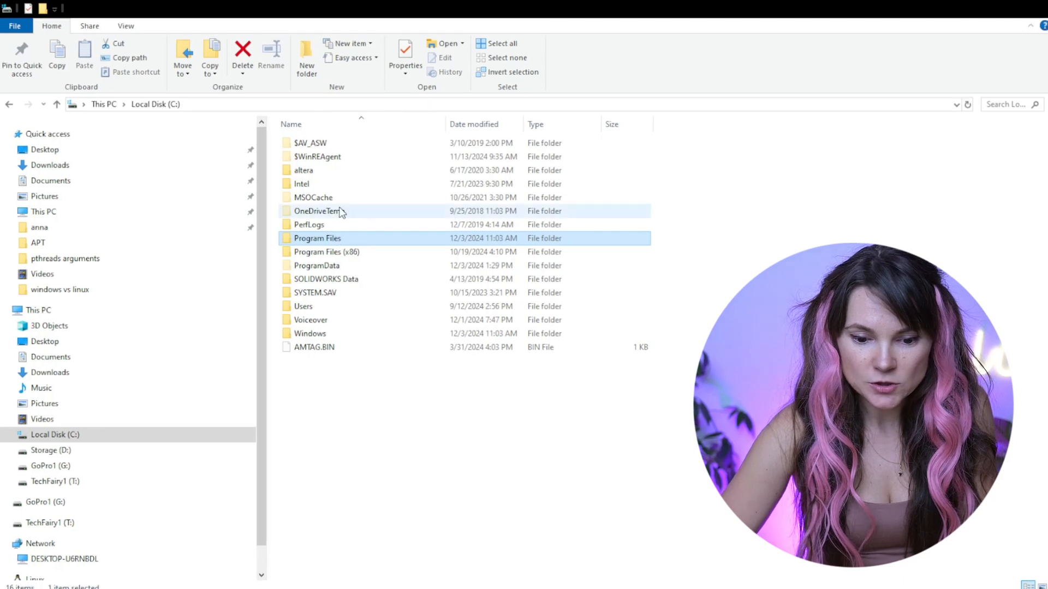
Open the C: drive's Windows folder, scroll through its subfolders, and enter 'where'.
double_click(310, 334)
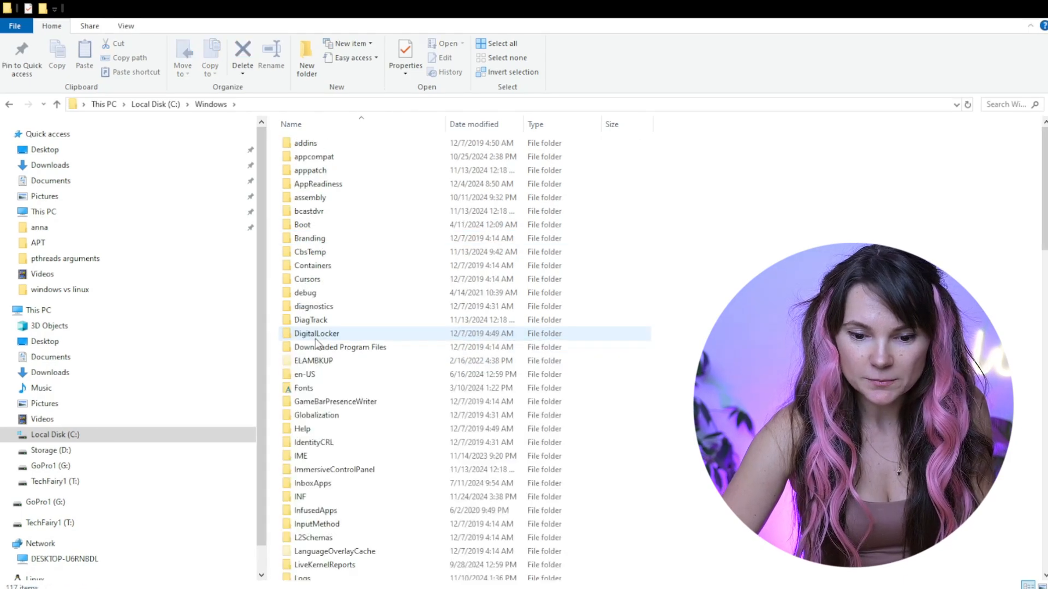
scroll(down, 3)
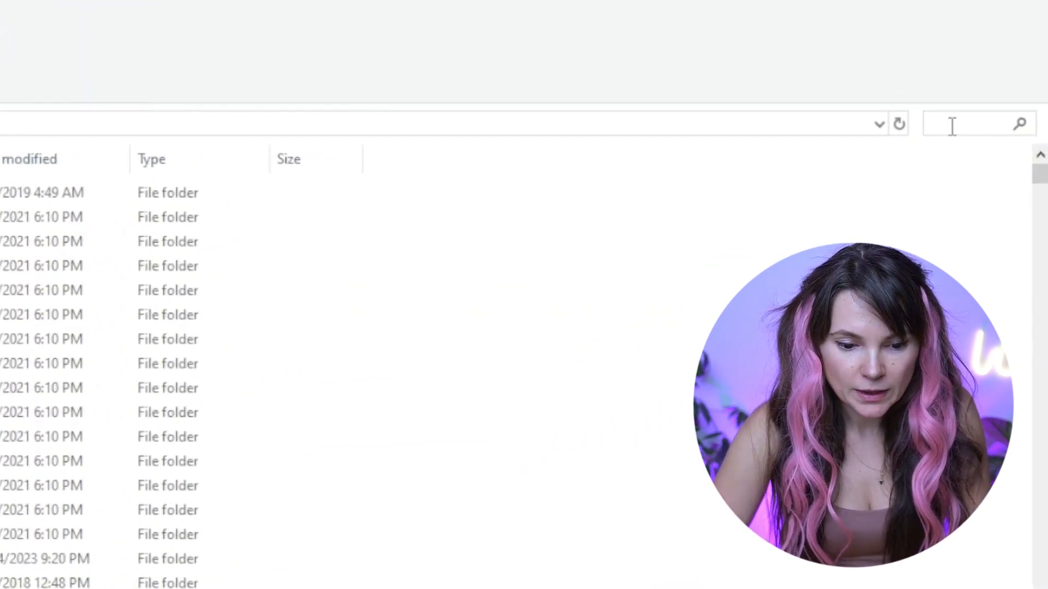
text(where)
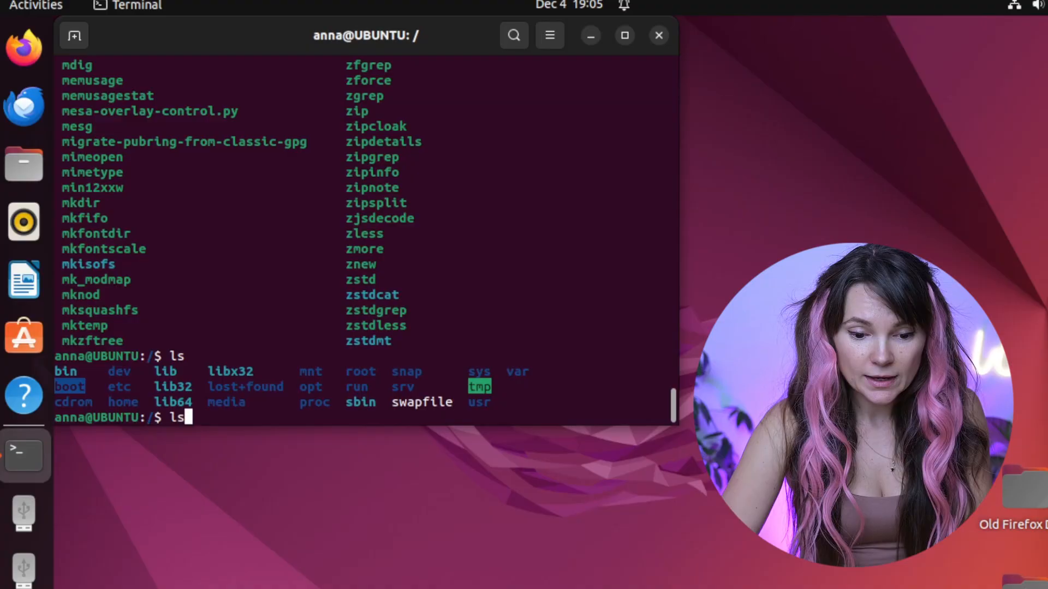
List the contents of the boot directory with ls boot.
text(boot)
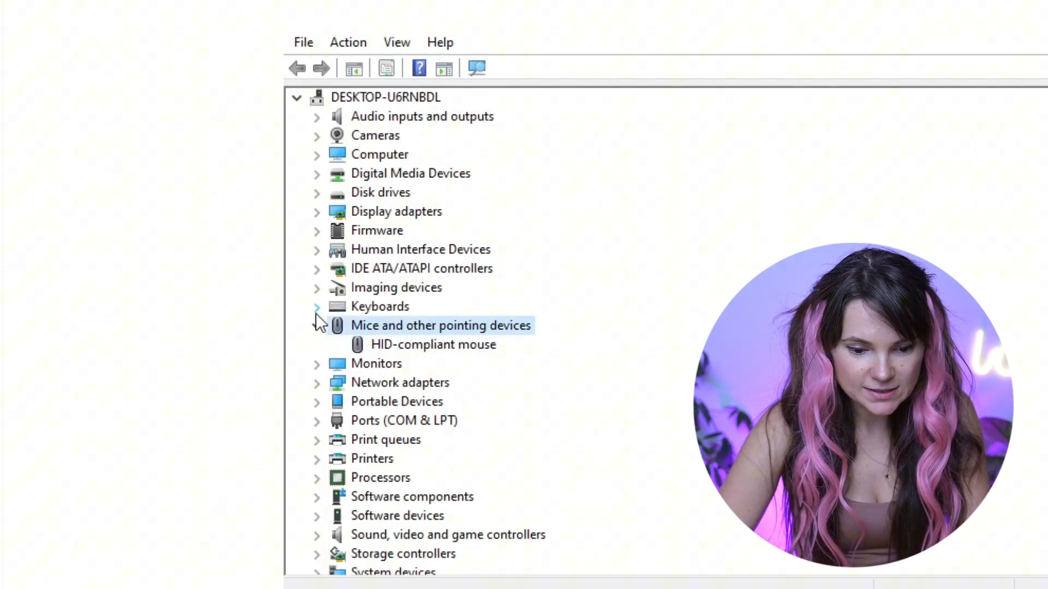
Expand 'Mice and other pointing devices' to reveal the HID-compliant mouse.
click(317, 326)
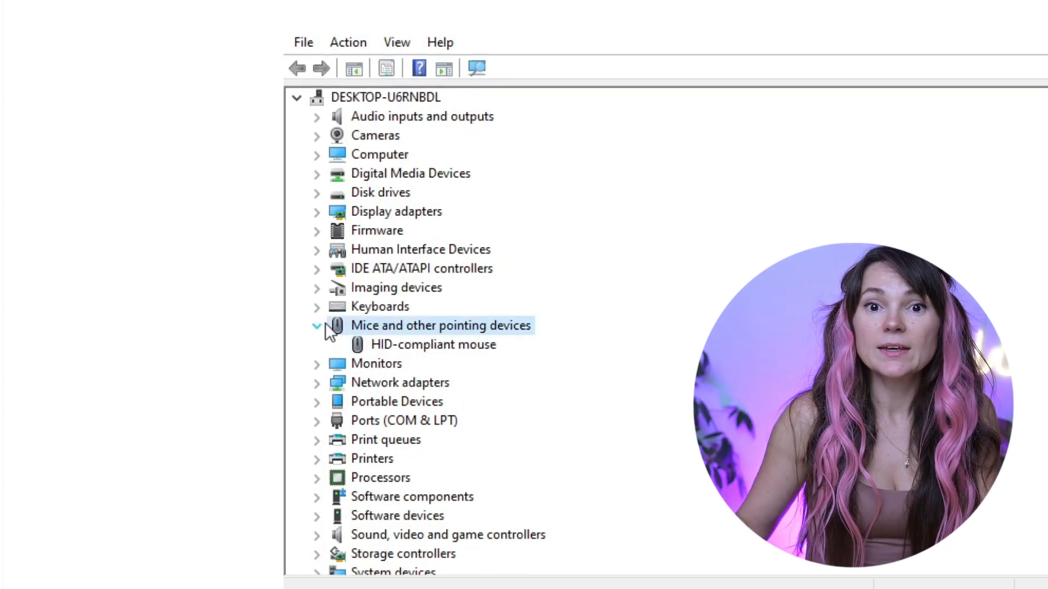